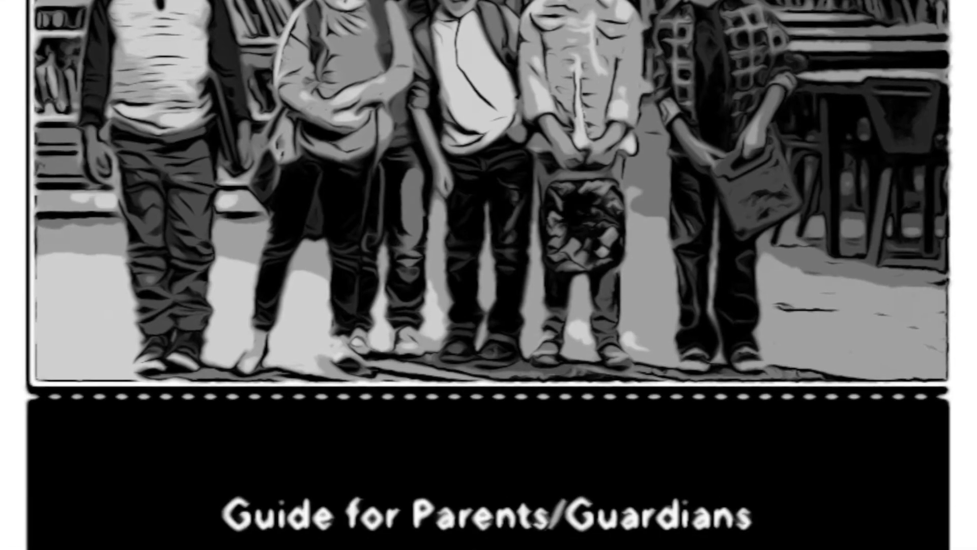
{"action": "scroll", "scroll_direction": "down", "scroll_amount": 3}
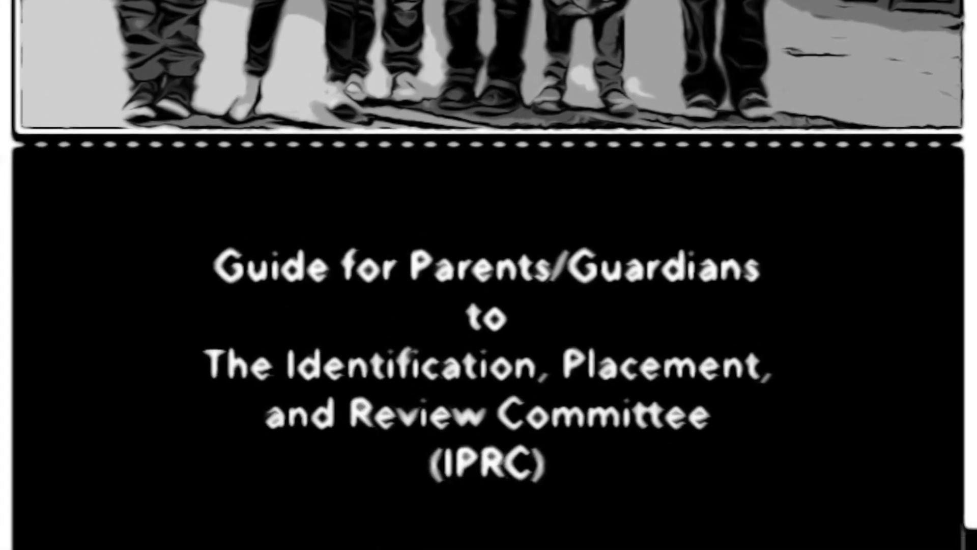